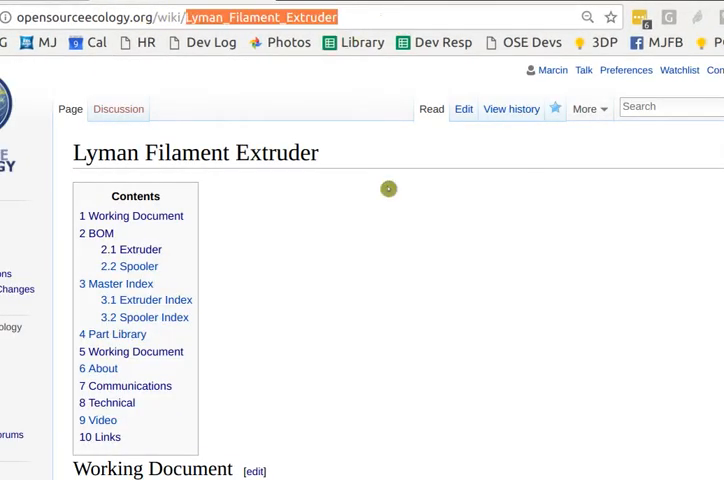
Jump to the Links section and open the Lyman Filament Extruder Part Library page
scroll(down, 3)
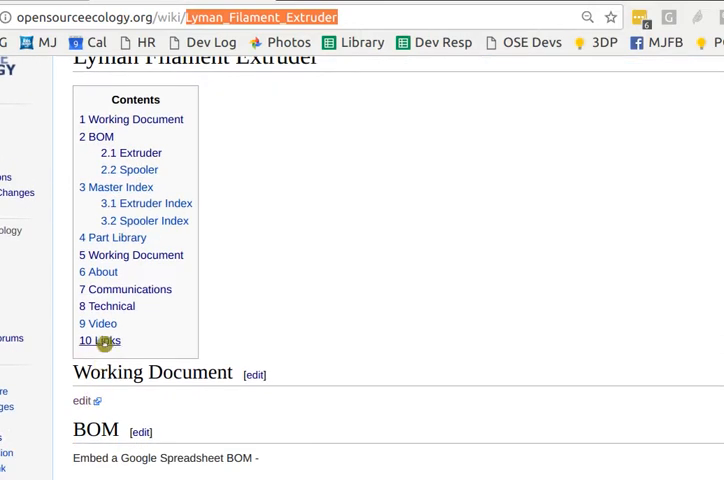
click(100, 340)
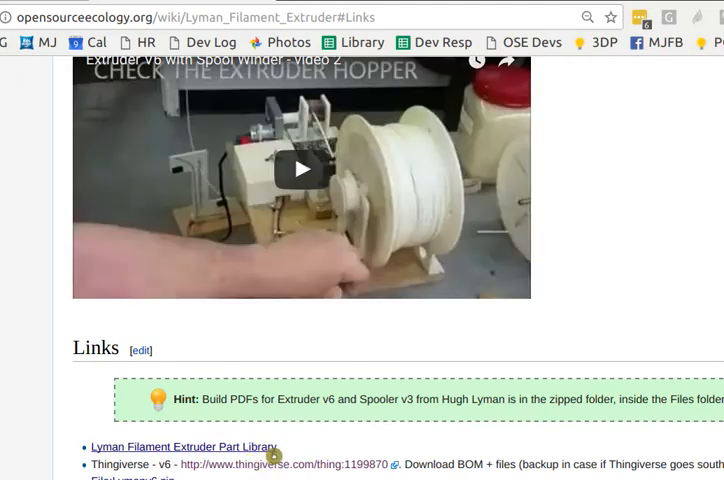
click(184, 446)
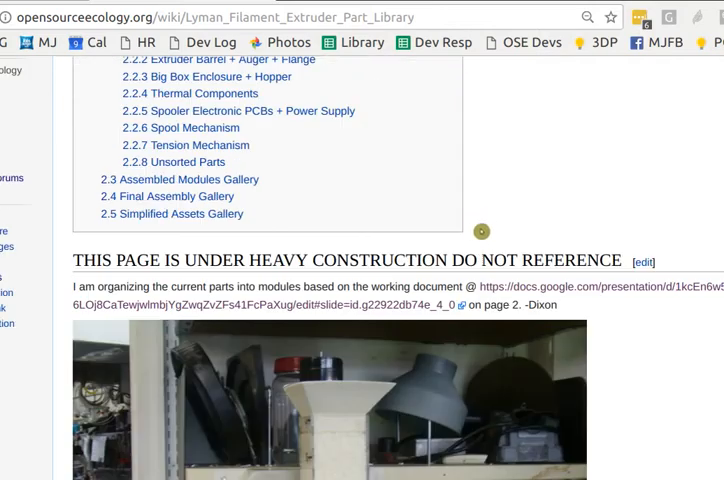
Scroll the Part Library gallery down to the Big Box Enclosure and Hopper thumbnails
scroll(down, 3)
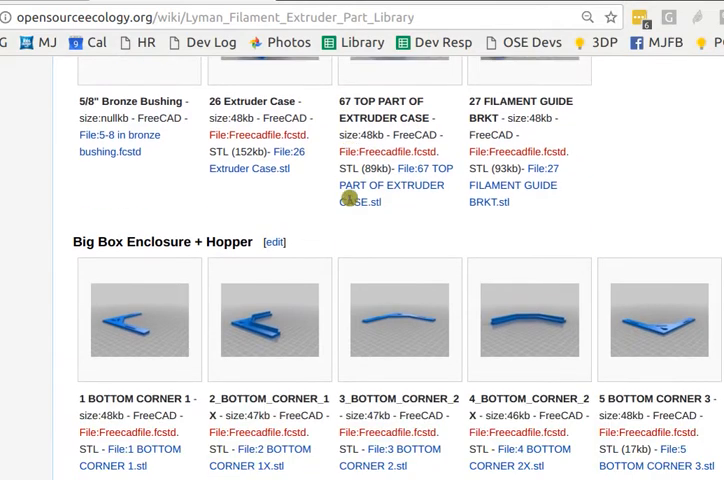
scroll(down, 3)
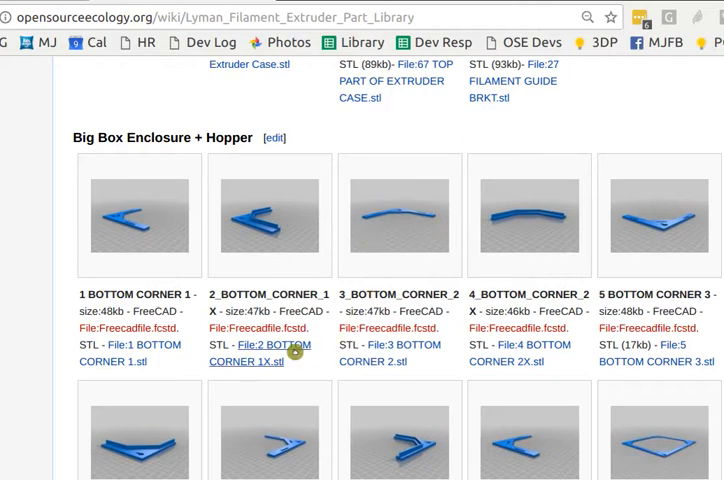
scroll(down, 3)
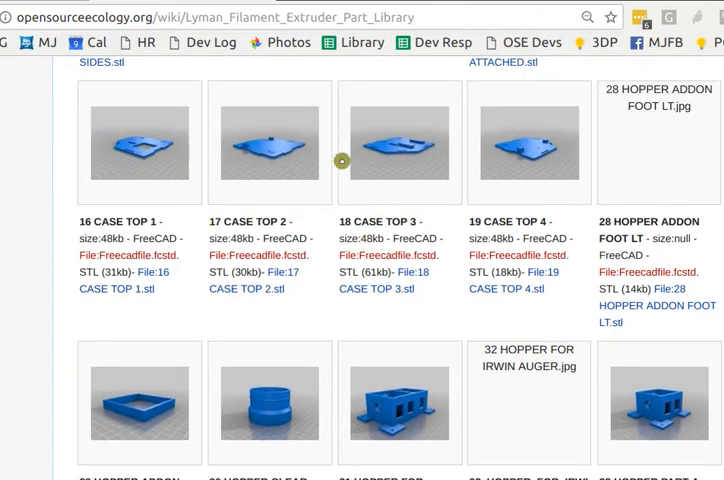
mouse_move(274, 364)
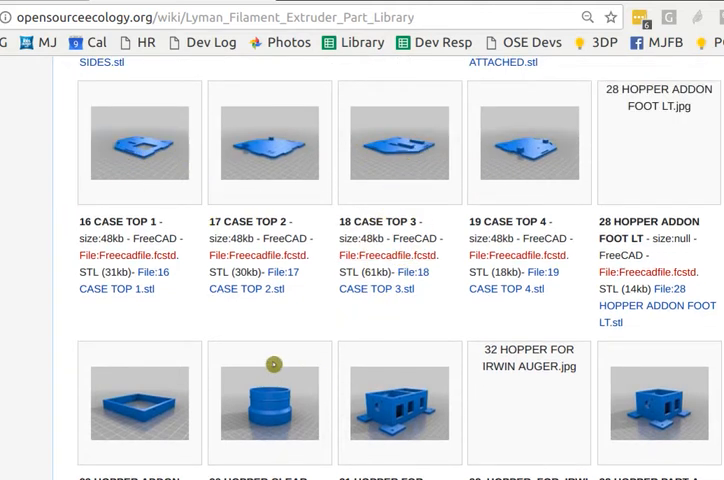
scroll(down, 3)
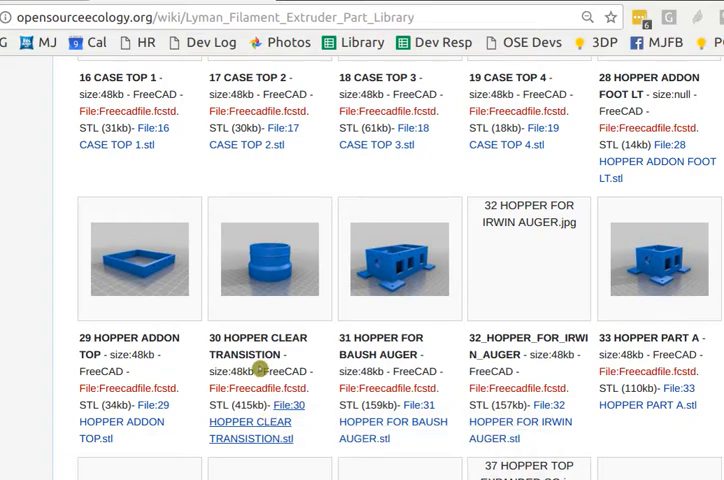
scroll(up, 3)
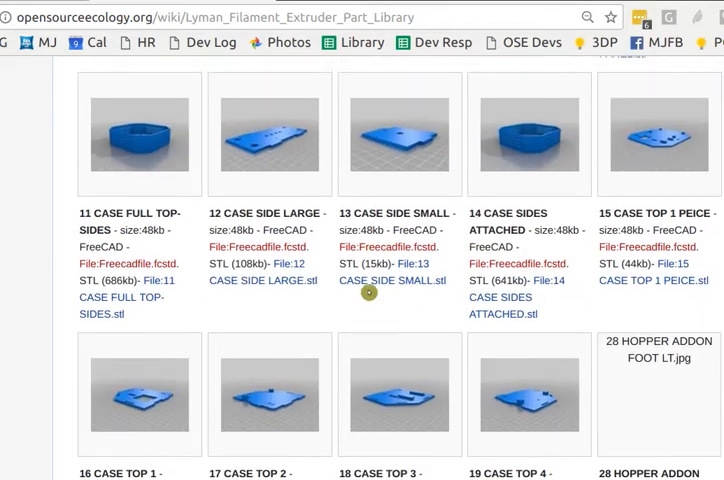
scroll(up, 3)
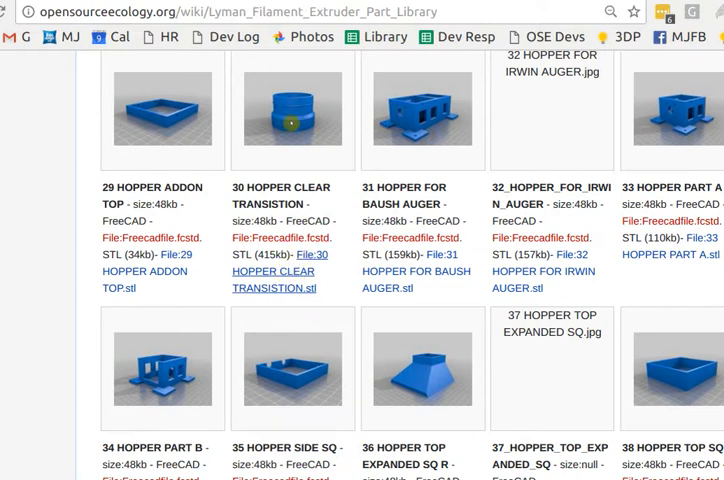
scroll(down, 3)
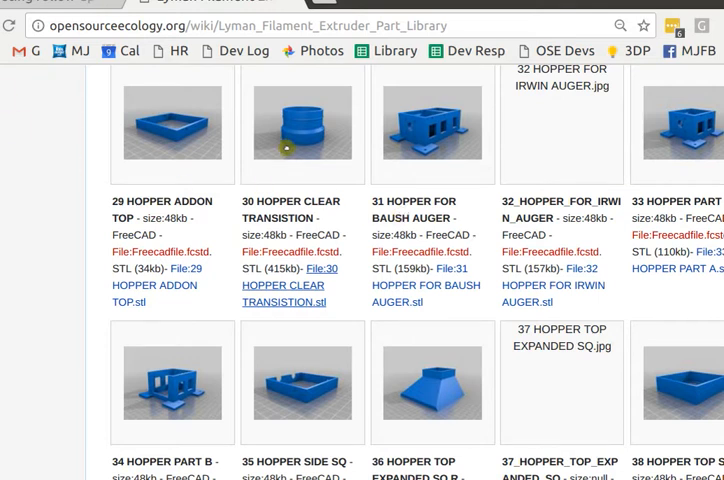
scroll(down, 3)
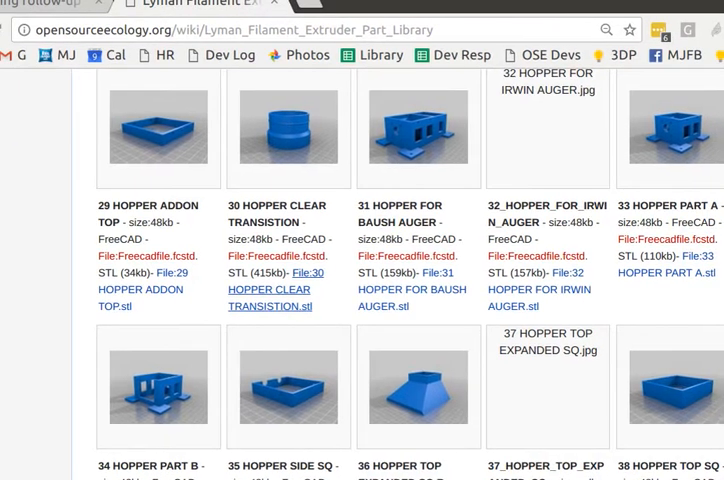
mouse_move(292, 264)
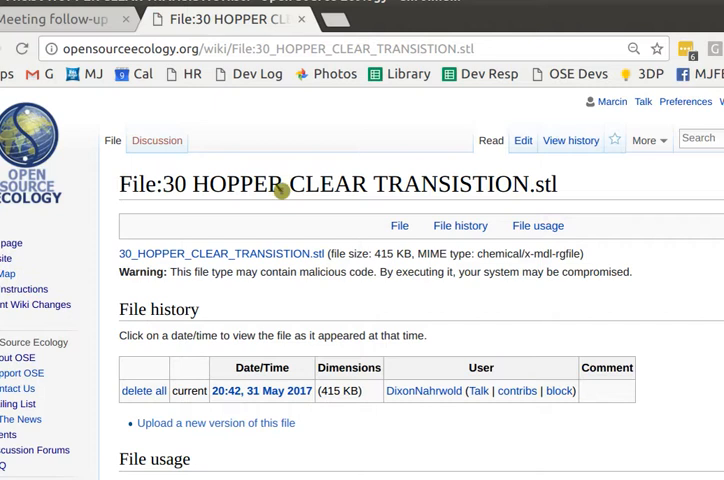
mouse_move(280, 252)
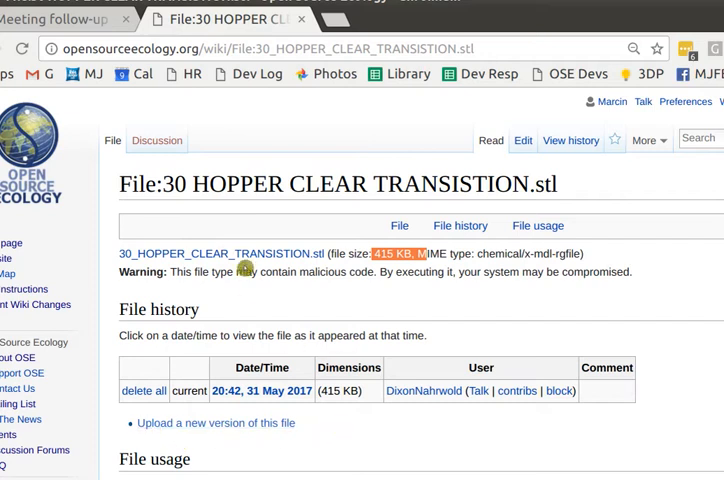
mouse_move(208, 194)
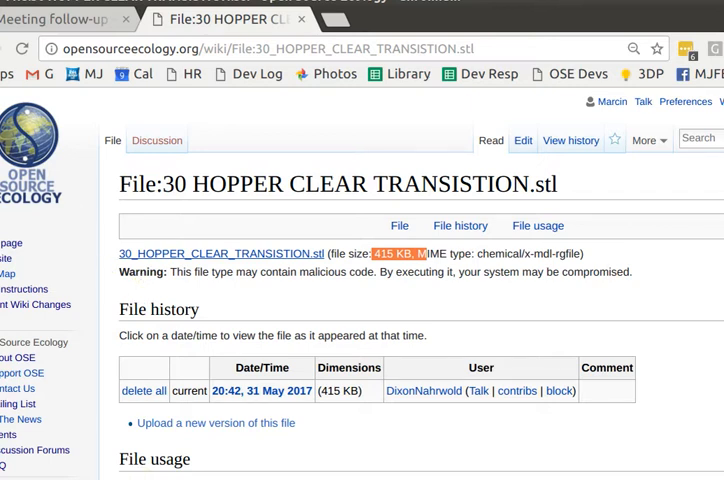
Scroll the 30 HOPPER CLEAR TRANSITION.stl file page to its 415 KB size entry
scroll(down, 3)
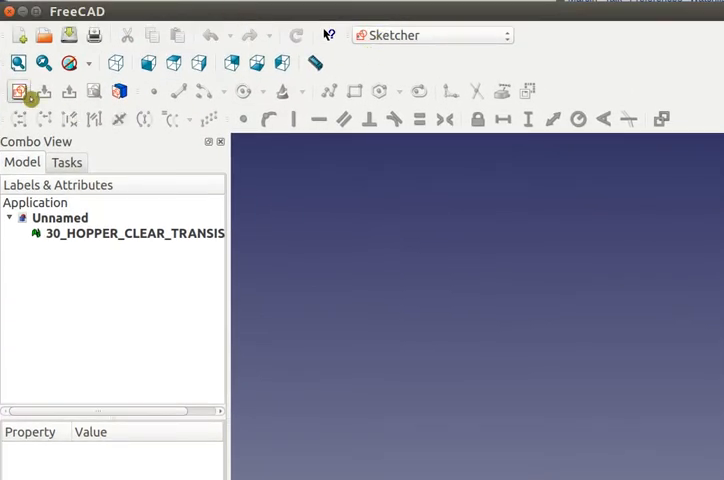
Sketch a rectangle on the XY plane, close it and move to Part Design for padding
click(18, 92)
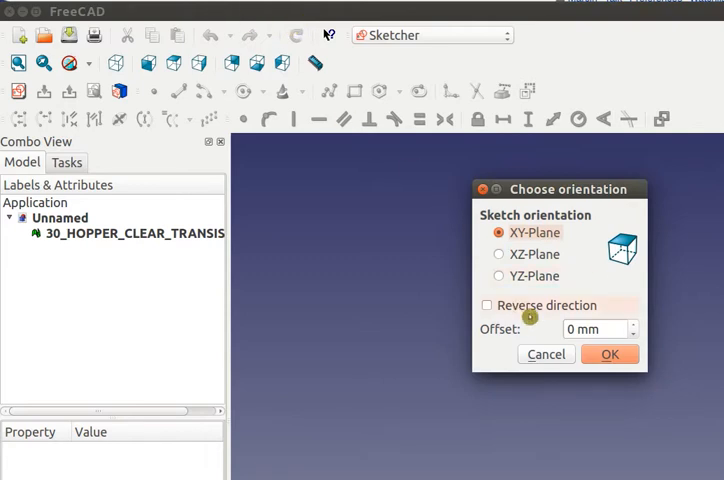
click(608, 354)
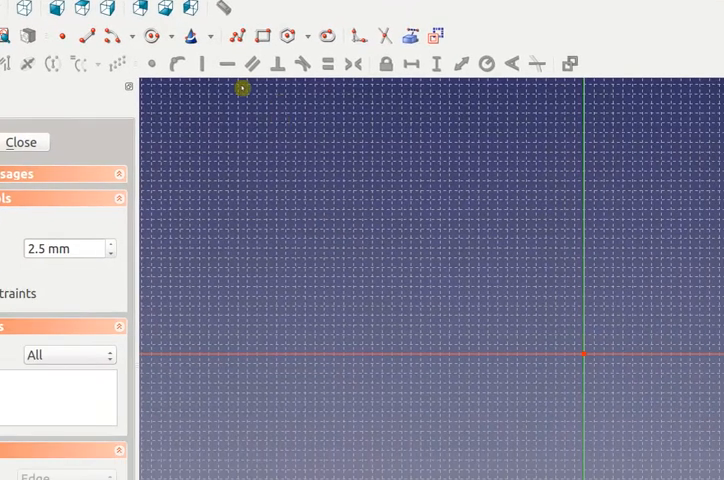
click(472, 362)
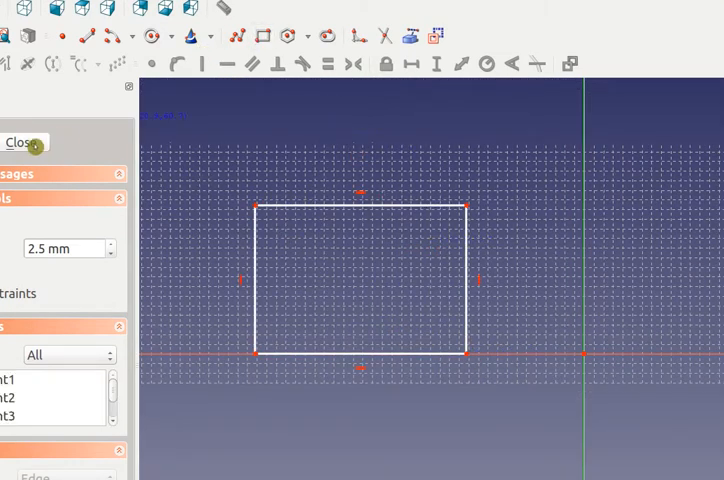
click(24, 142)
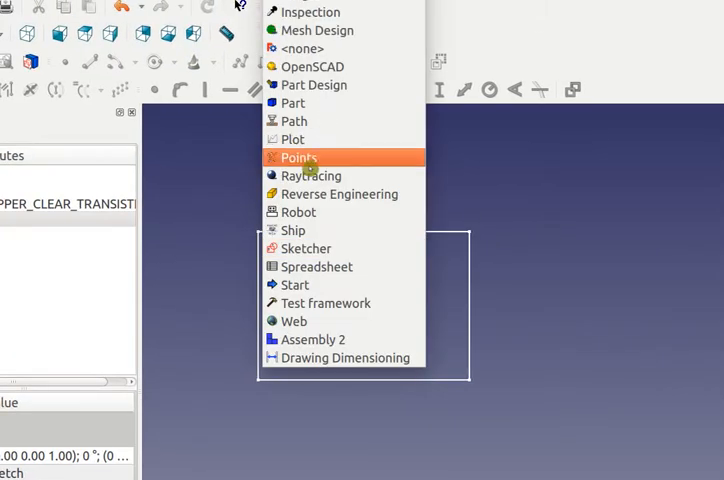
click(306, 248)
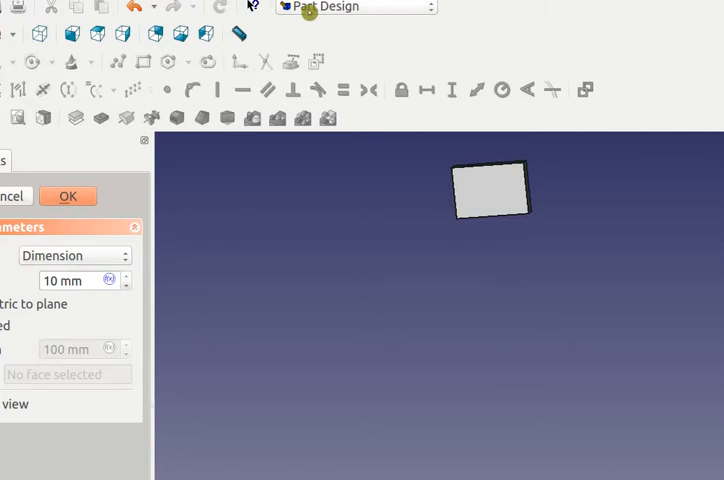
Switch to the Part workbench and dismiss the Pad task panel
click(356, 8)
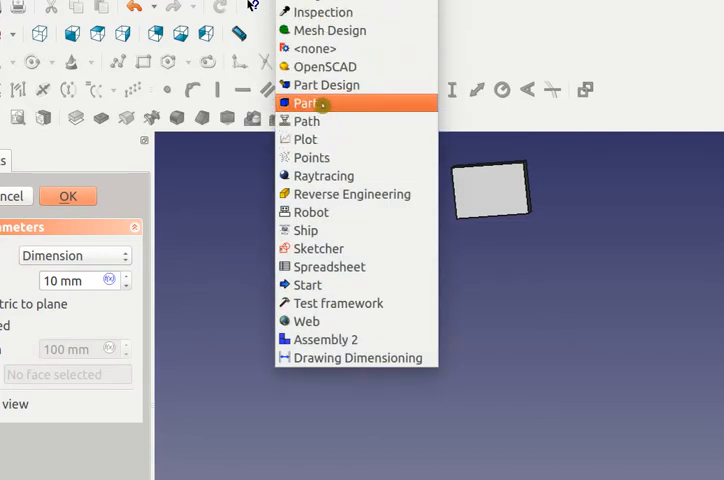
click(304, 104)
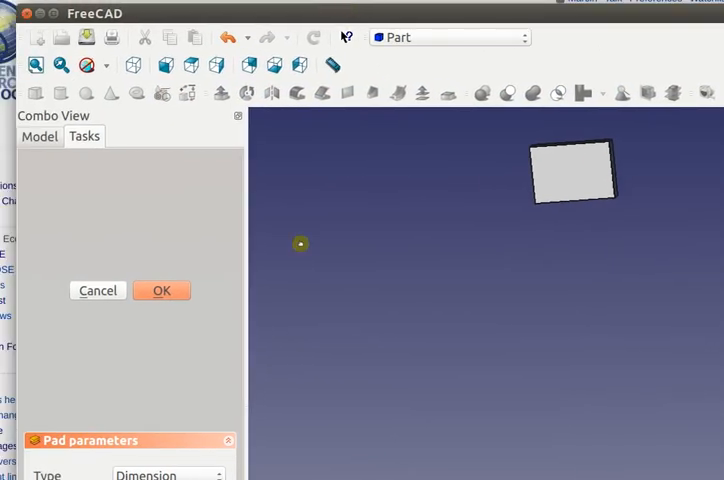
click(160, 290)
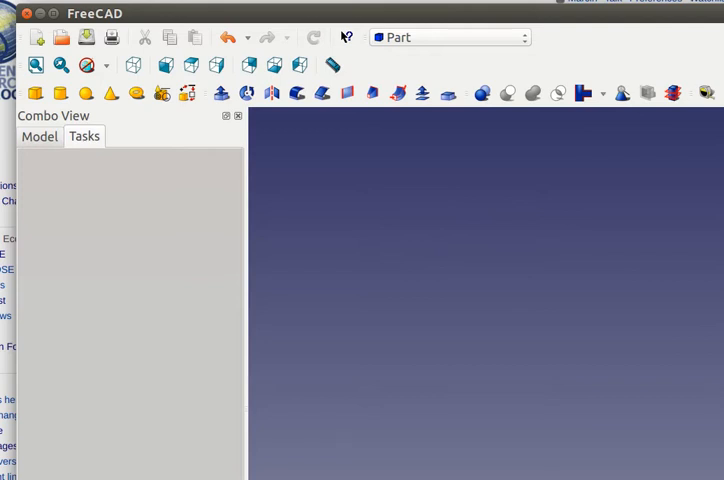
mouse_move(578, 232)
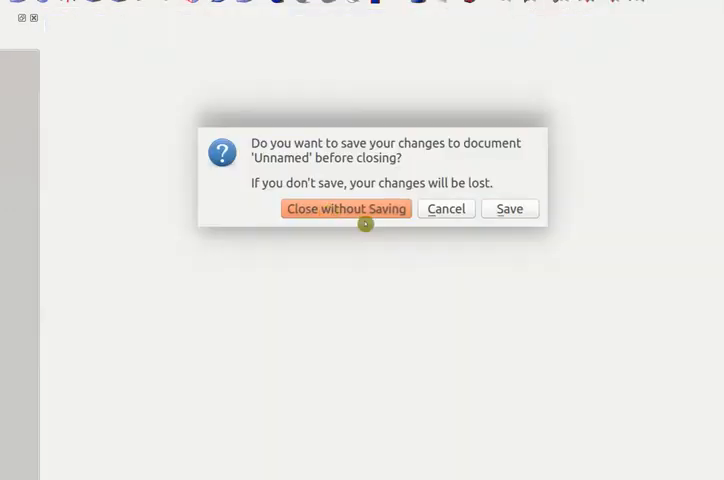
Close the Unnamed document without saving its changes
click(344, 208)
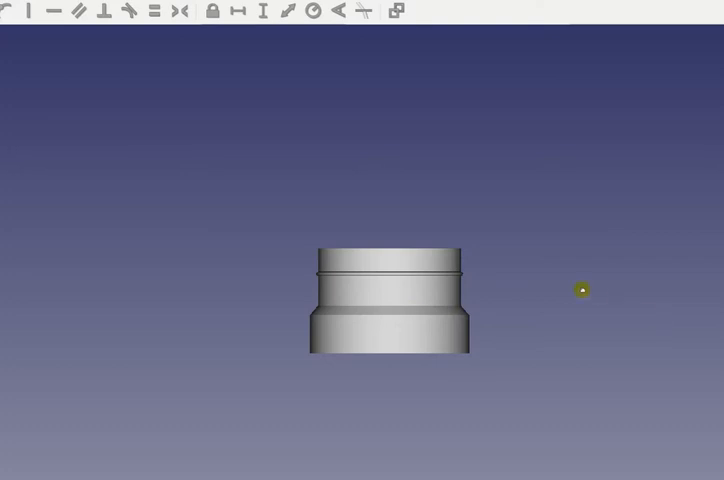
mouse_move(472, 368)
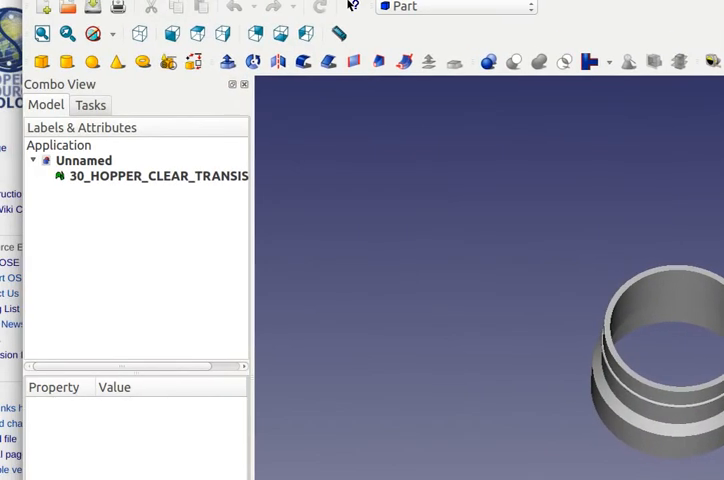
Load the 30_HOPPER_CLEAR_TRANSITION part and orbit to look down into its hollow ring
click(68, 62)
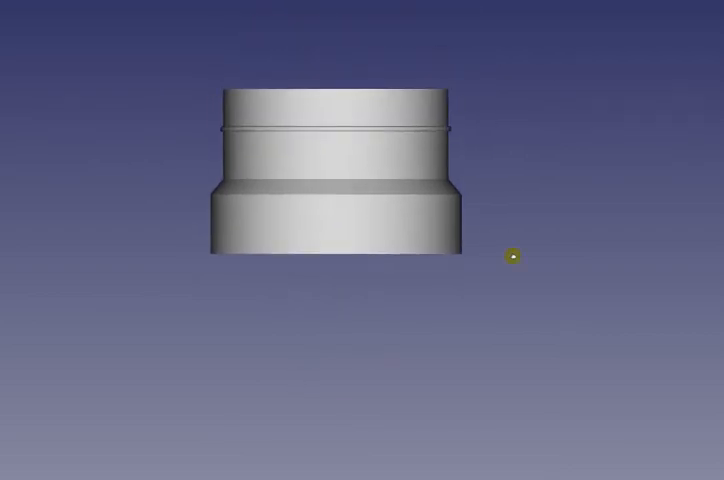
drag(512, 256, 548, 216)
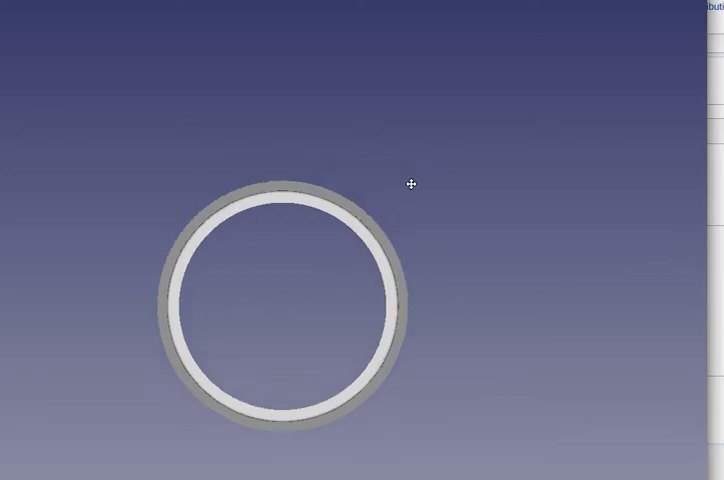
Orbit the transition part to an angled view for measuring its rims and step height
drag(410, 184, 412, 112)
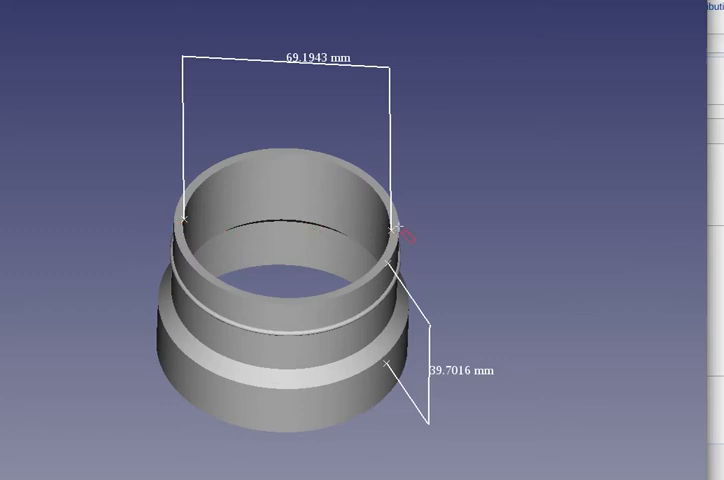
mouse_move(400, 108)
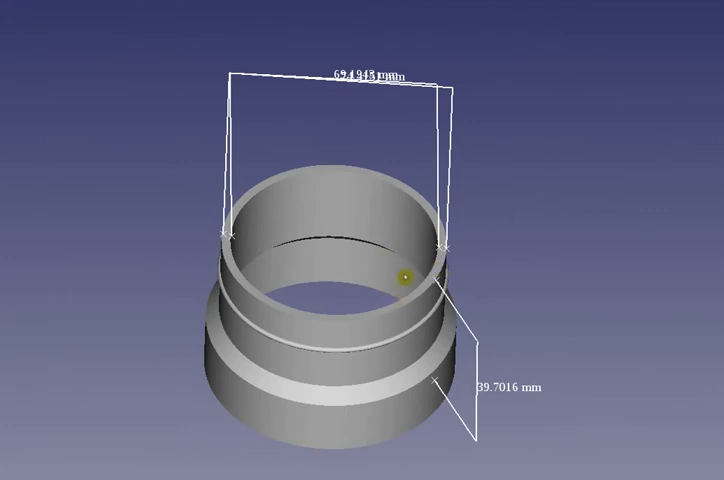
mouse_move(504, 232)
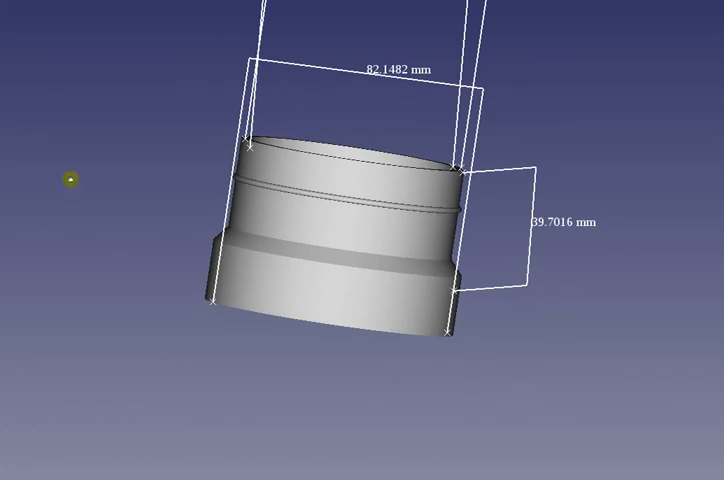
mouse_move(52, 400)
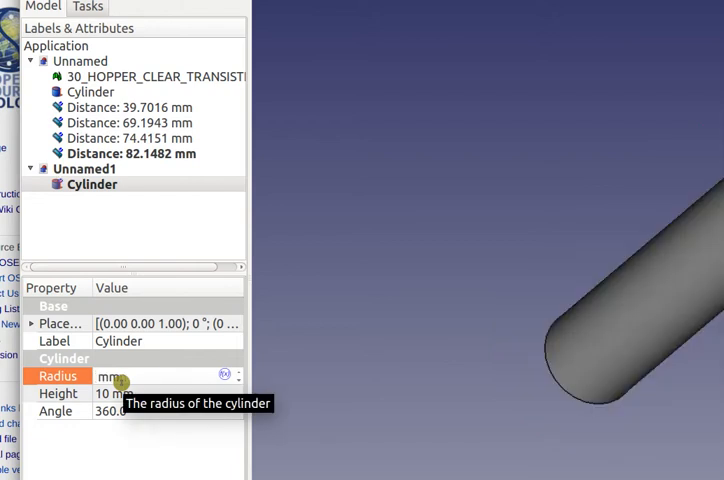
Give the new cylinder a 42 mm radius and 50 mm height
text(42)
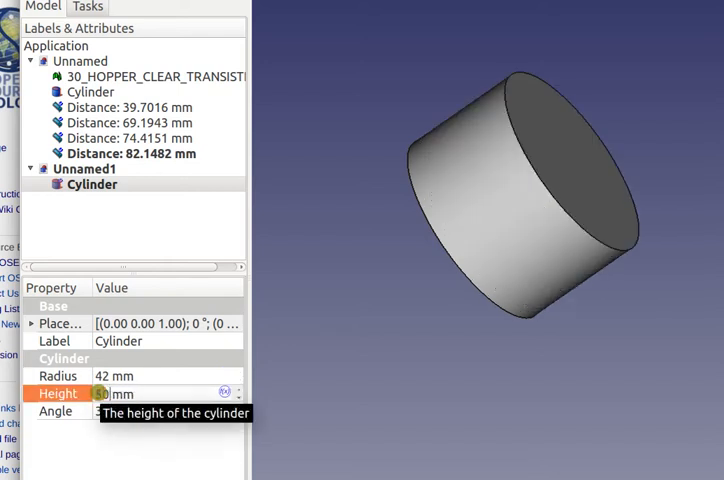
text(50)
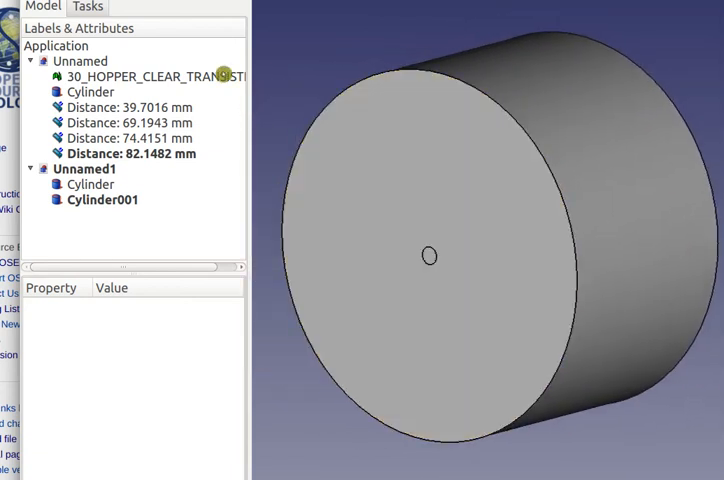
Select Cylinder001 and set its radius to 30 mm and height to 50 mm
click(102, 200)
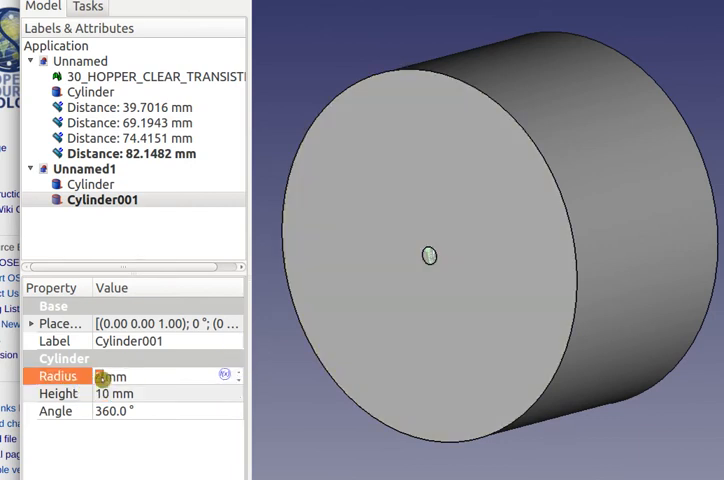
mouse_move(104, 376)
text(30 )
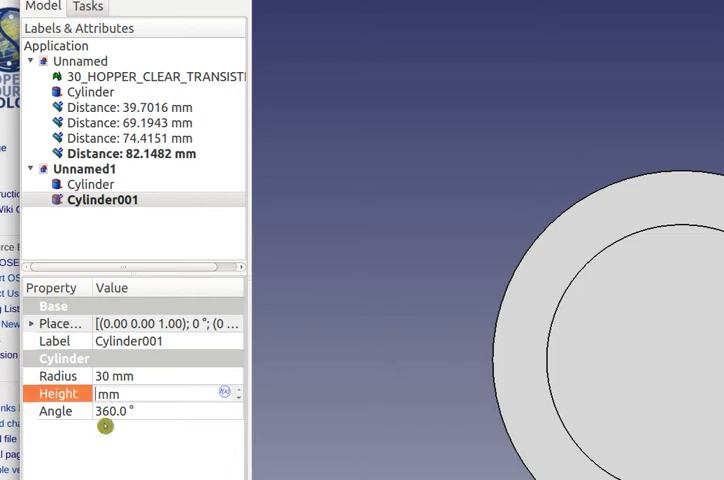
text(50 mm)
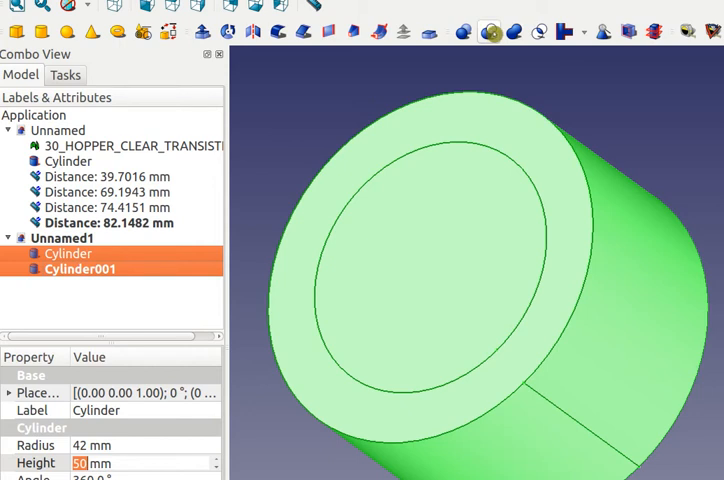
mouse_move(490, 32)
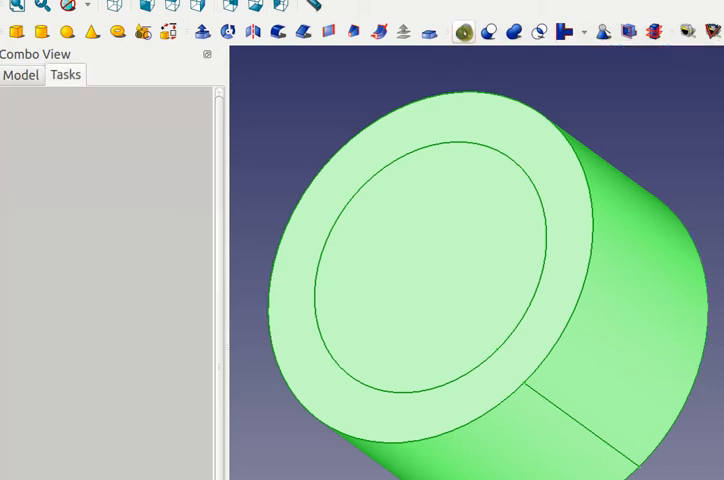
Apply a Boolean difference with Cylinder as first shape and Cylinder001 as second, producing a Cut
click(462, 32)
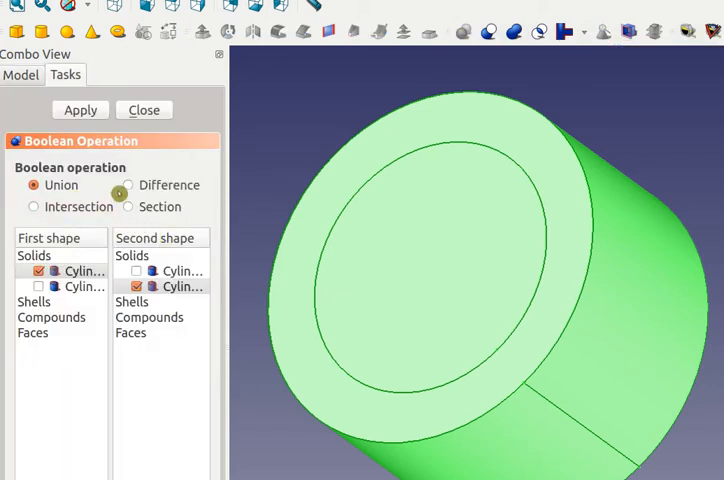
click(128, 184)
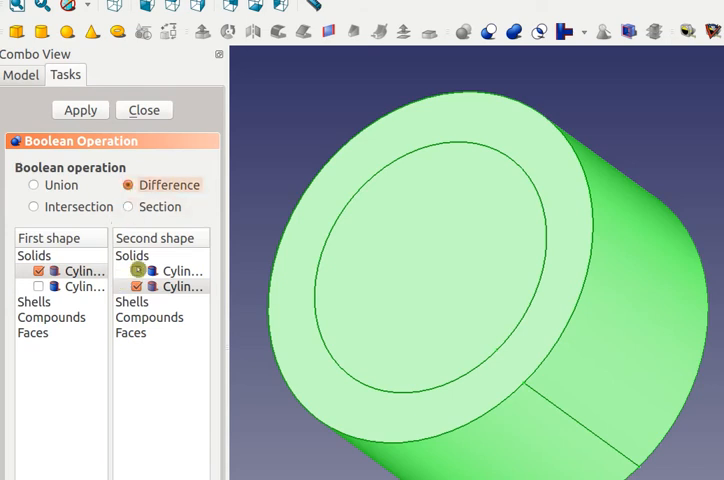
click(80, 286)
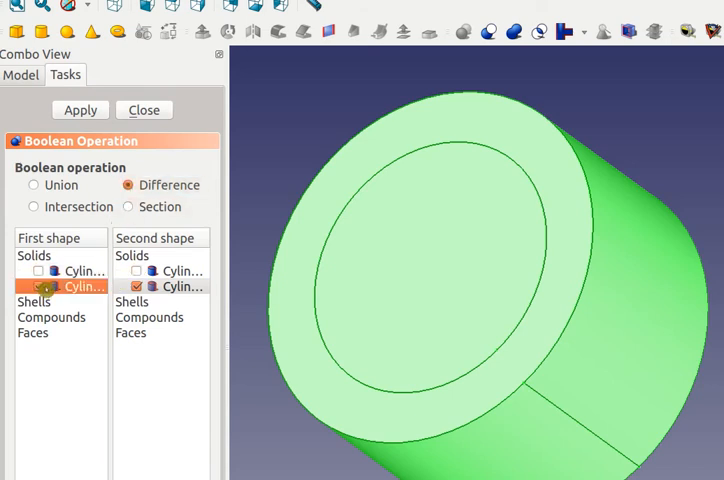
click(38, 286)
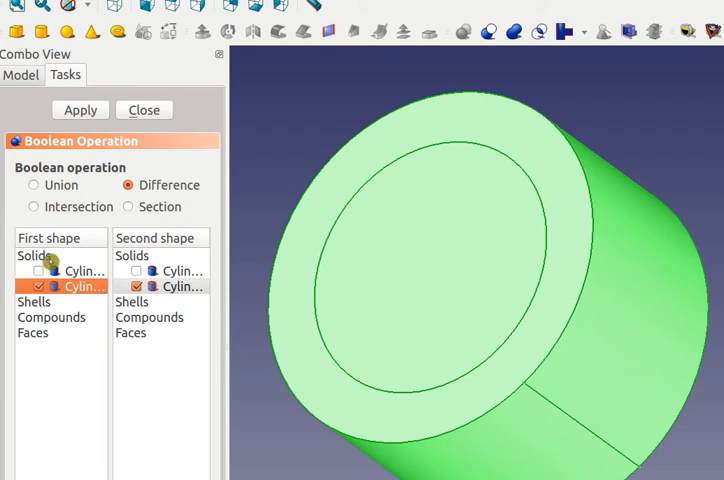
mouse_move(98, 246)
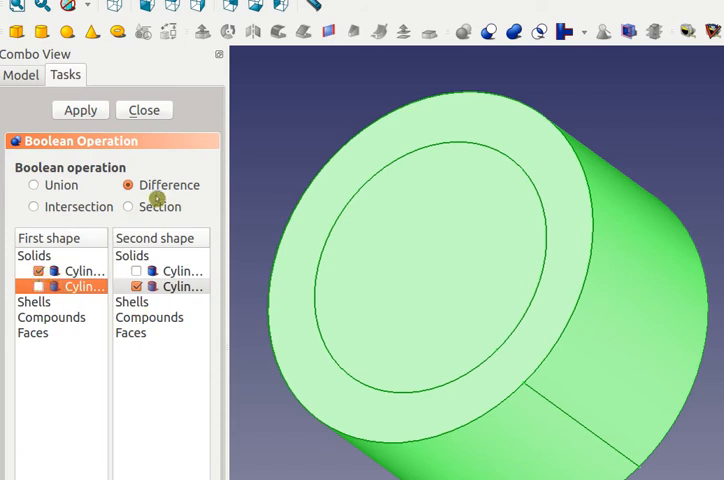
click(80, 110)
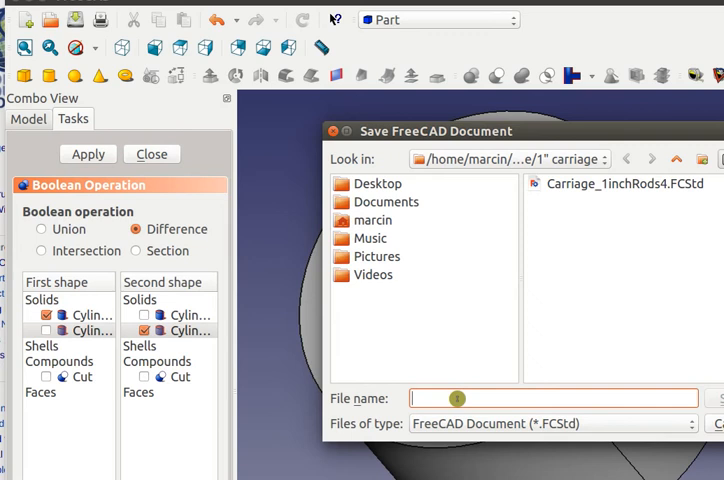
Save the tube document under a file name beginning 'tub'
text(tub)
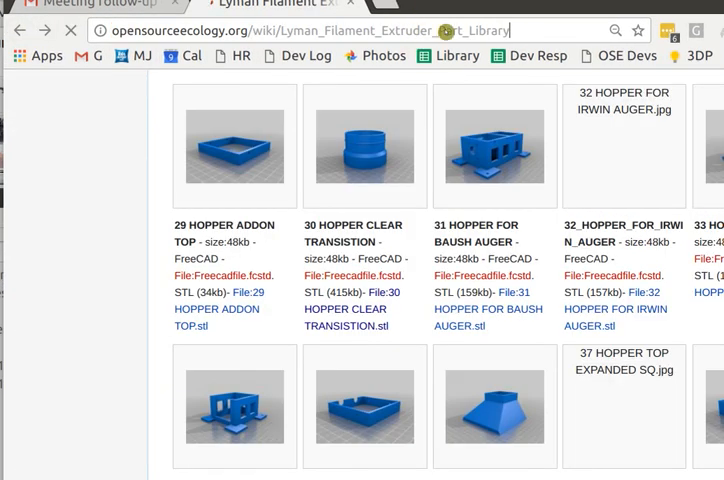
Scroll the extruder library page down to the Big Box Enclosure + Hopper parts section
scroll(down, 3)
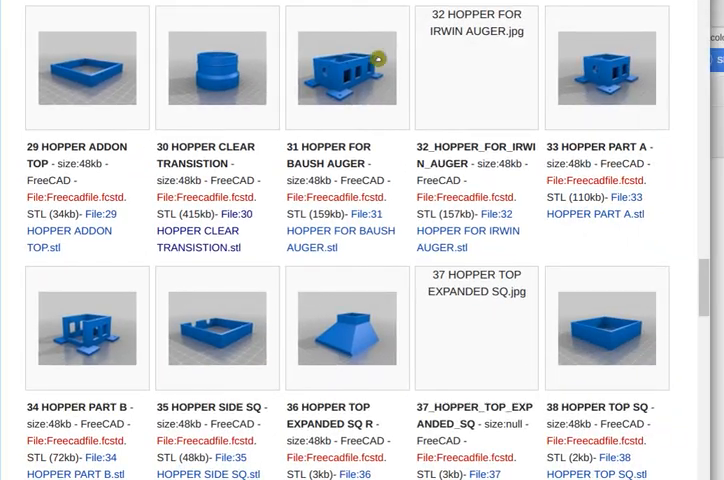
scroll(down, 3)
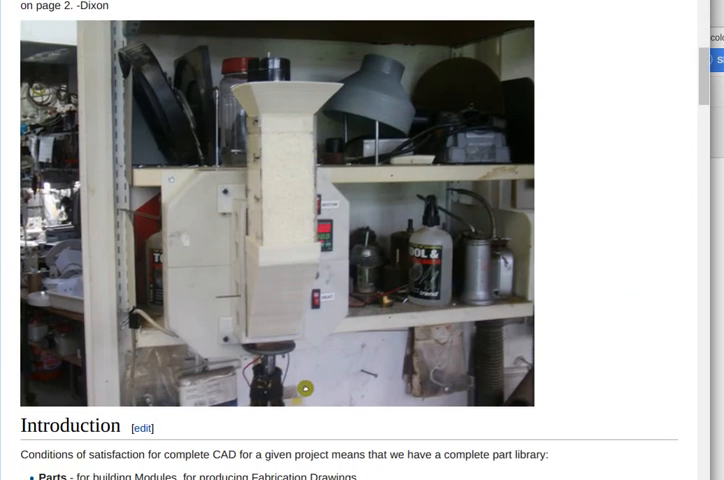
scroll(down, 3)
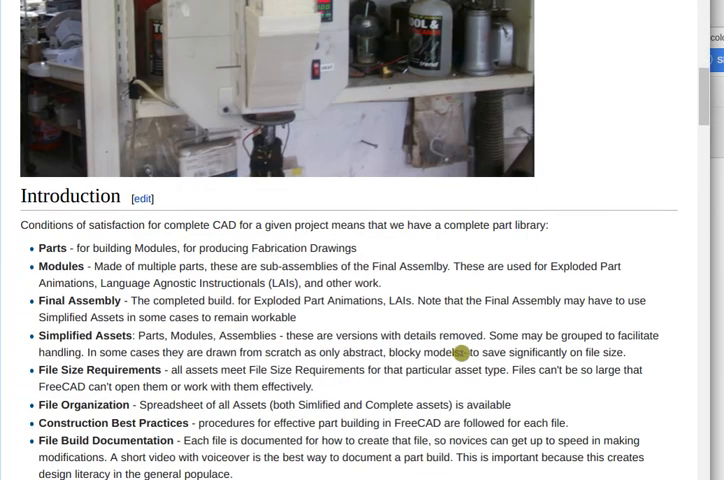
scroll(down, 3)
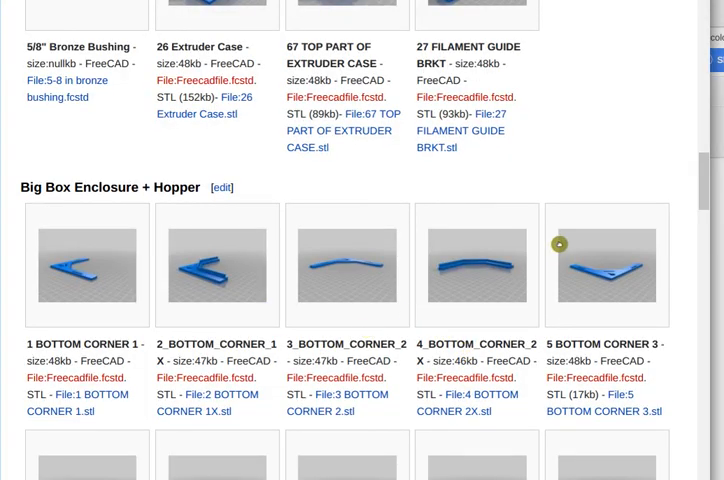
mouse_move(584, 148)
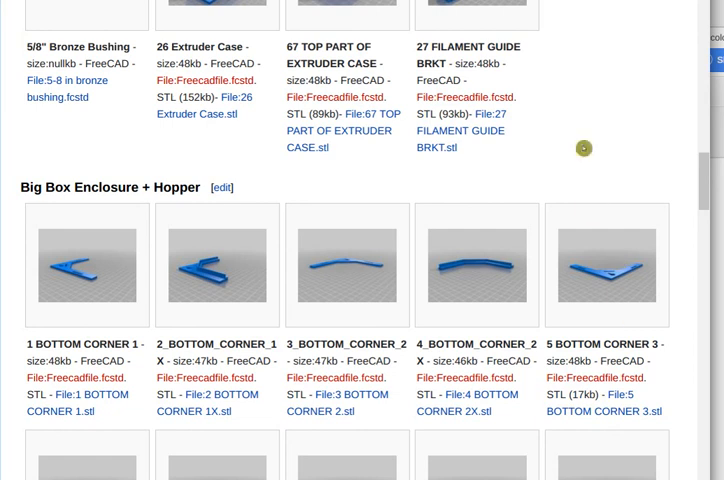
scroll(down, 3)
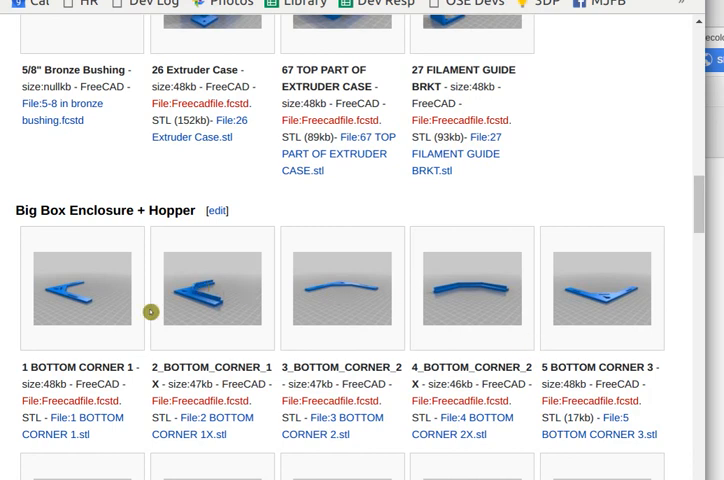
scroll(down, 3)
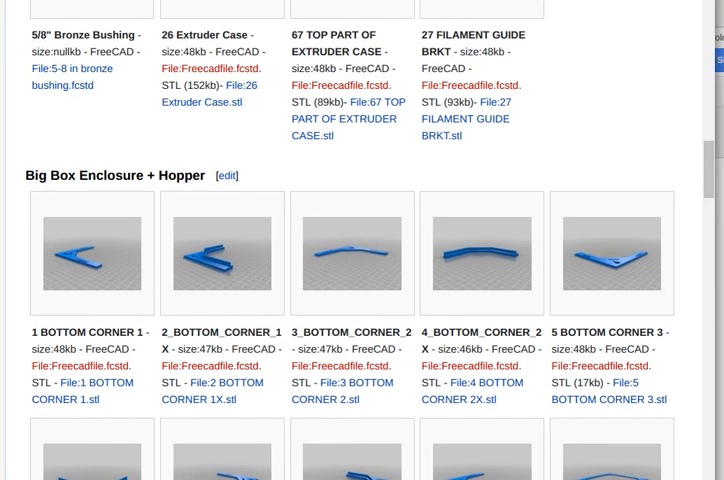